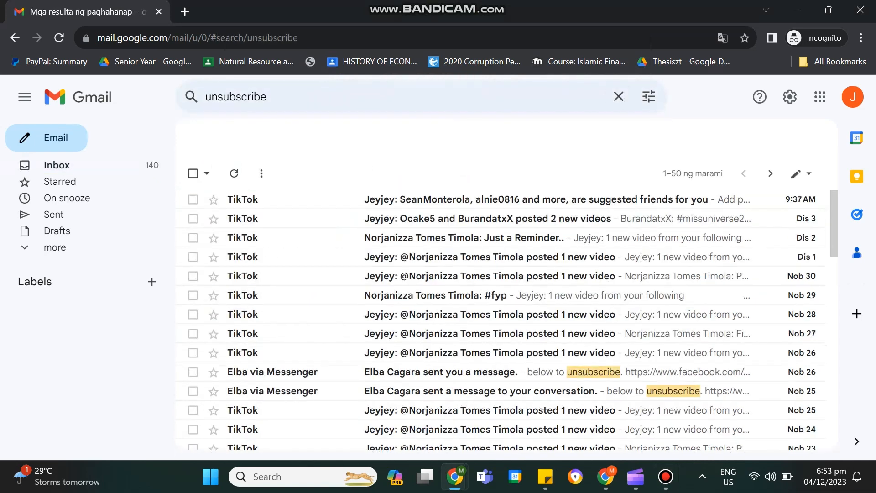
Open the advanced search options for 'unsubscribe' and start creating a filter from them
left_click(648, 97)
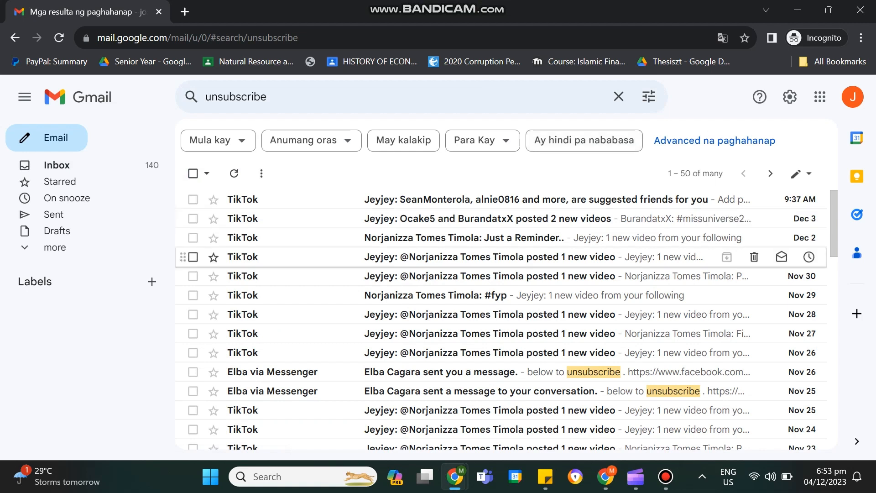
scroll("down", 3)
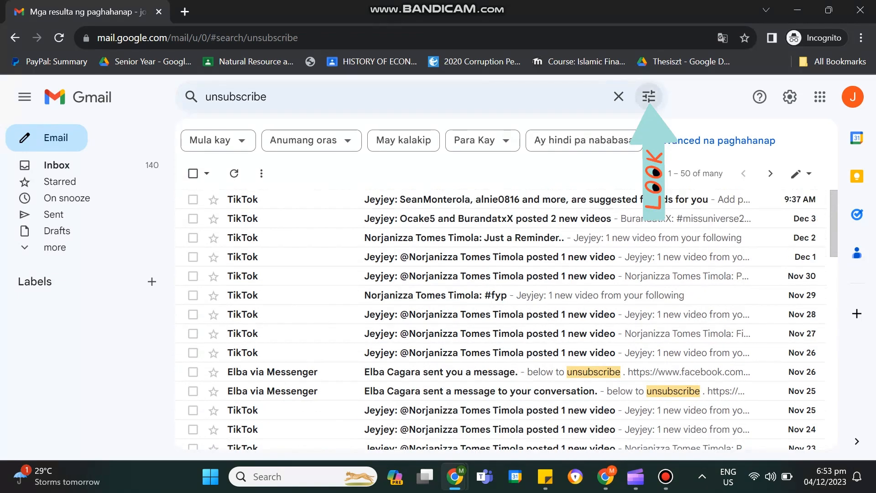
left_click(647, 96)
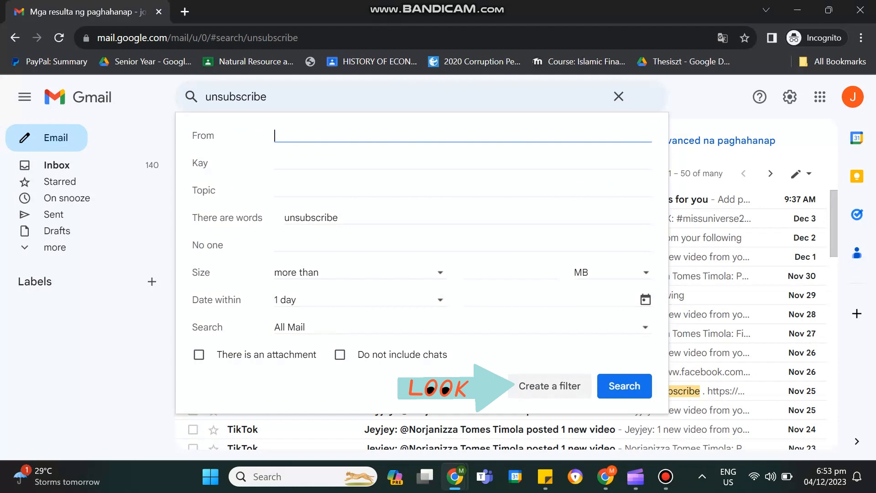
left_click(550, 385)
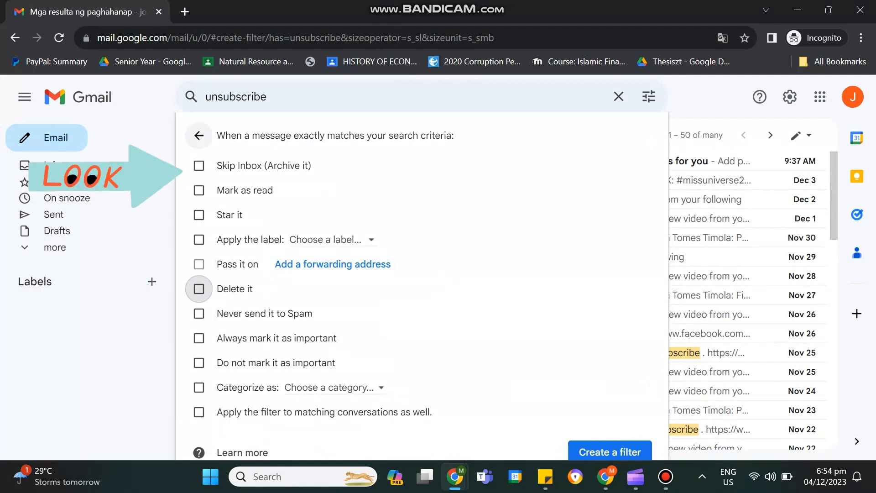
Tick 'Skip the Inbox (Archive it)' for the unsubscribe filter
left_click(199, 165)
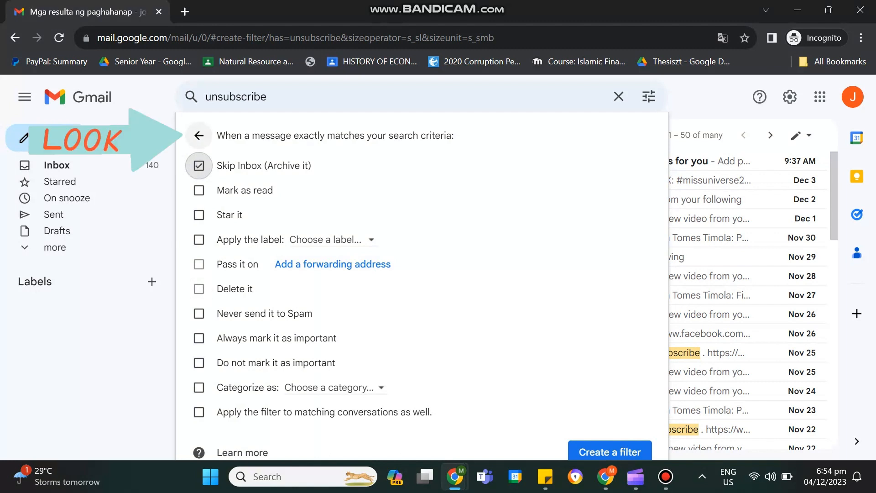
Return to the filter criteria and enter 'HDFC' in the Doesn't have field
left_click(198, 136)
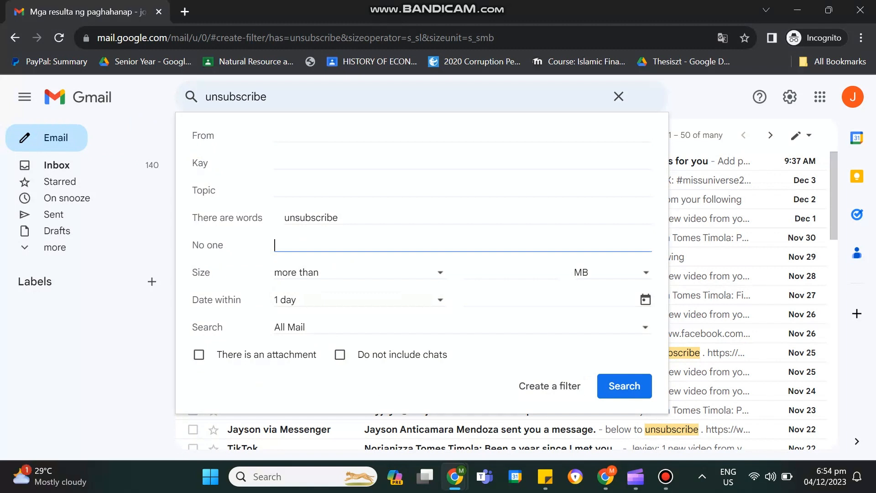
type("HDFC")
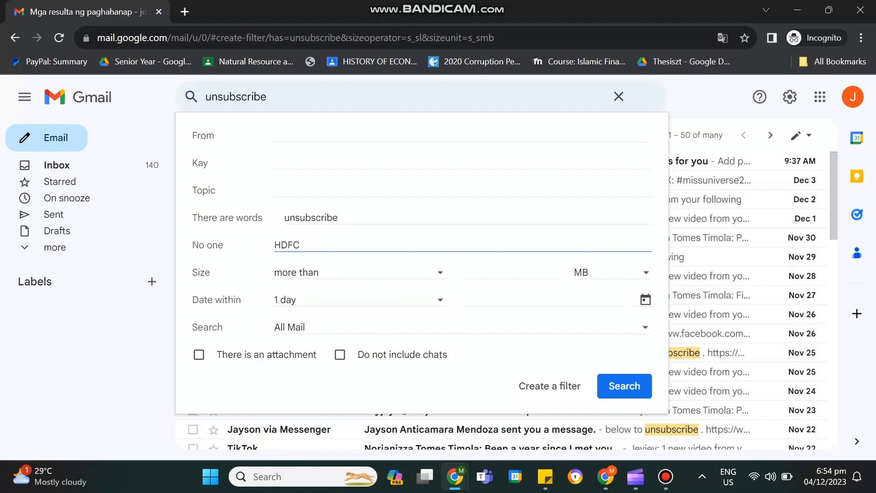